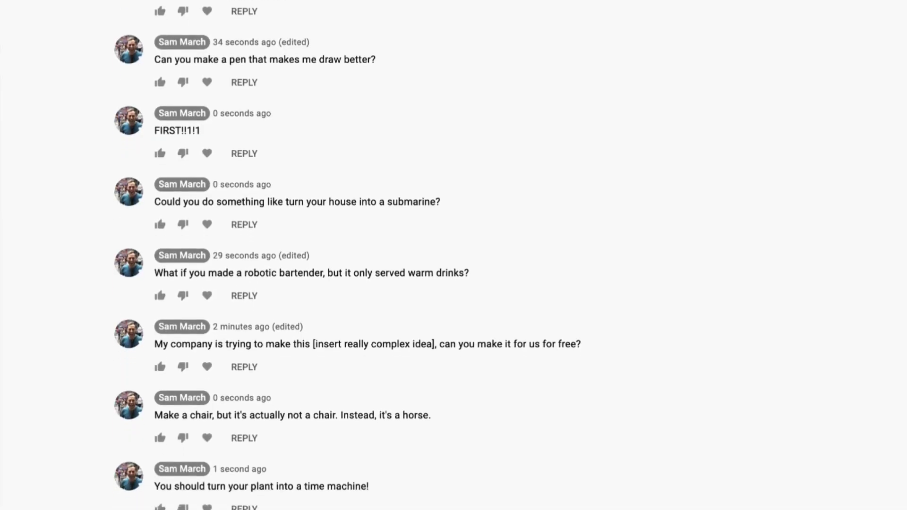
# Load the tall cylindrical example with radiating loops, replacing the twisted square tower design
pyautogui.scroll(-3)
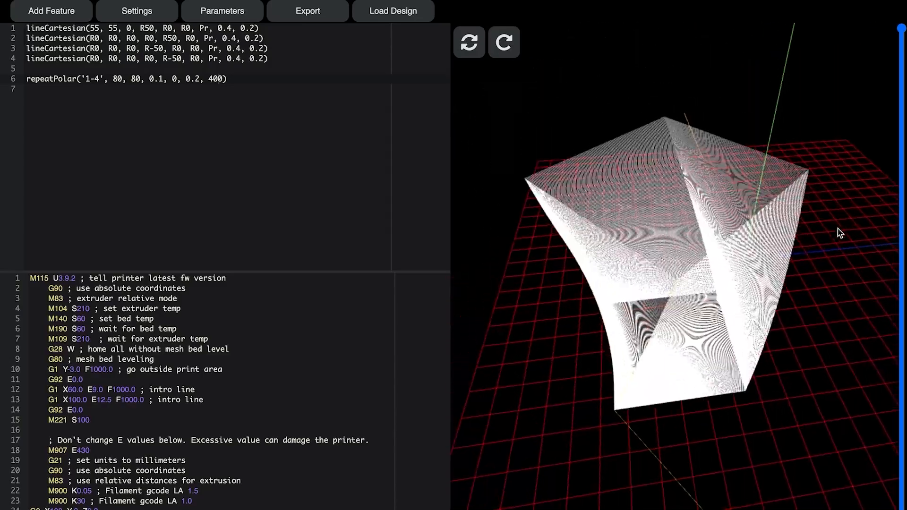
pyautogui.click(393, 10)
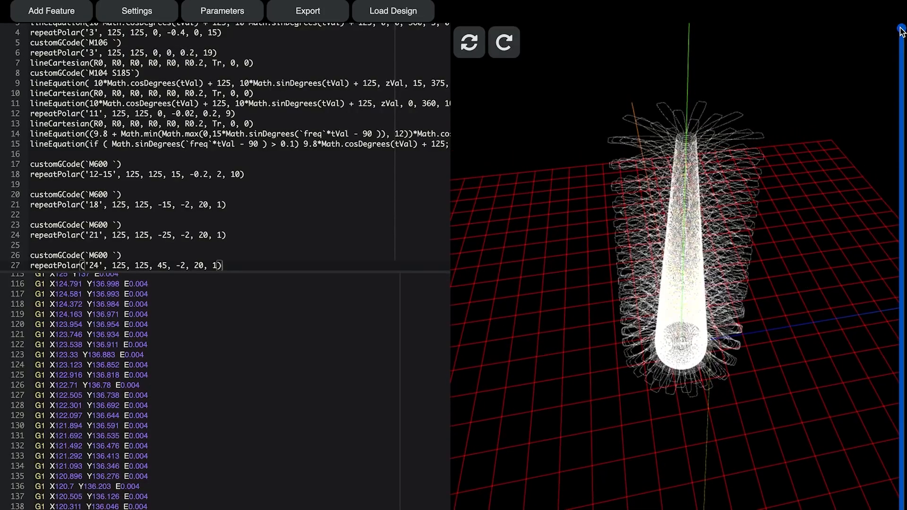
pyautogui.moveTo(900, 28); pyautogui.dragTo(899, 191)
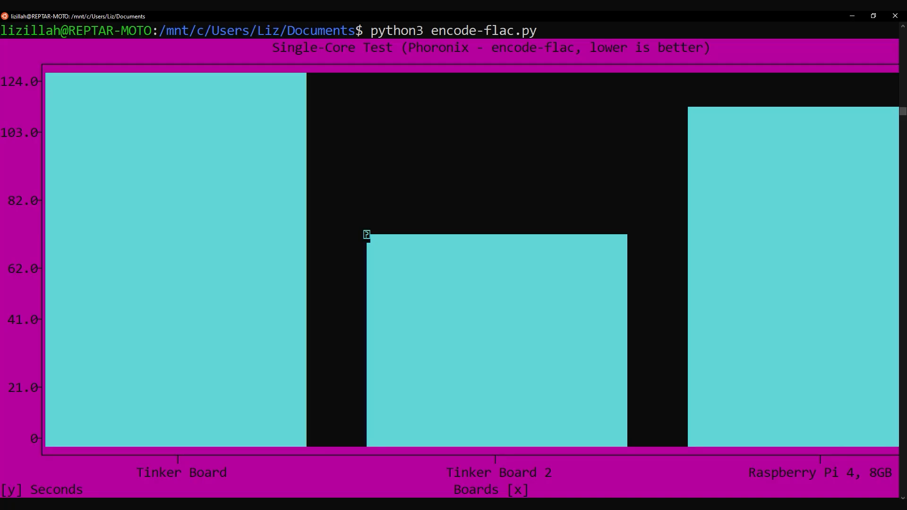
# Run git.py, then ramspeed.py to chart integer and float RAM speeds for TB, TB2, Pi 4
pyautogui.write('python3 git.py')
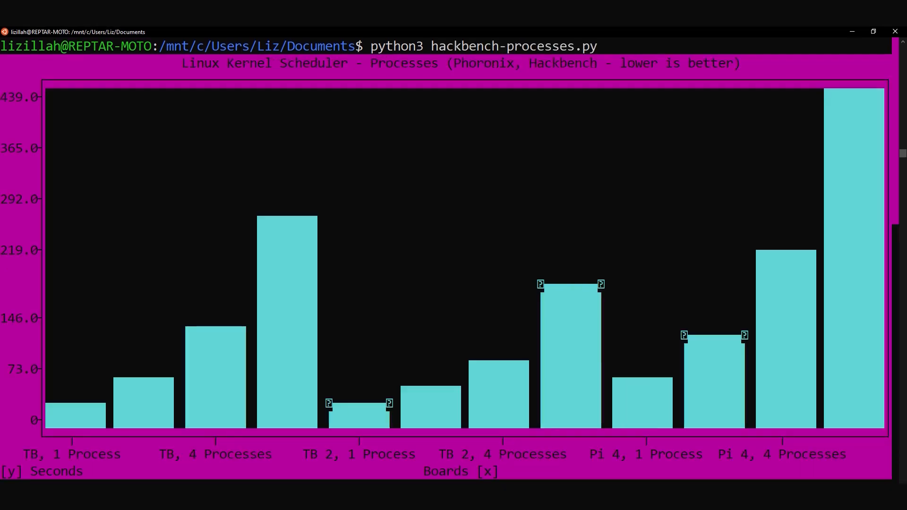
pyautogui.write('python3 ramspeed.py')
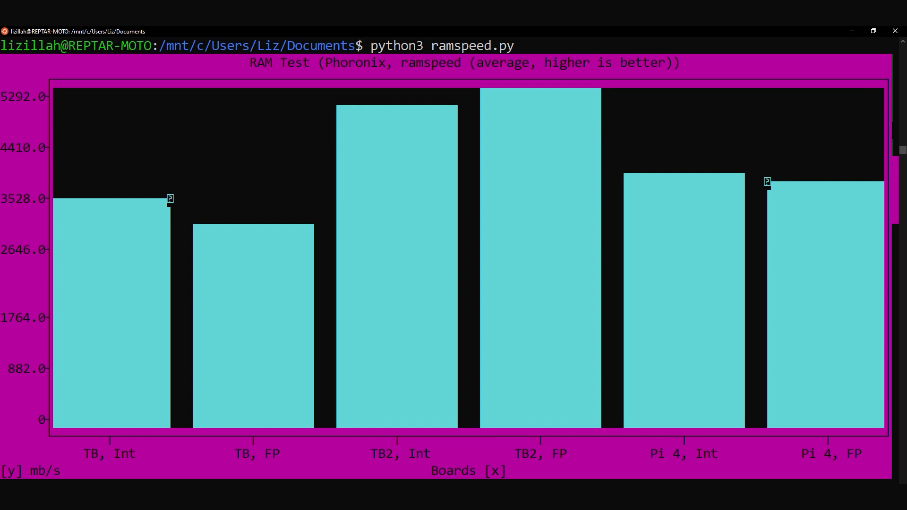